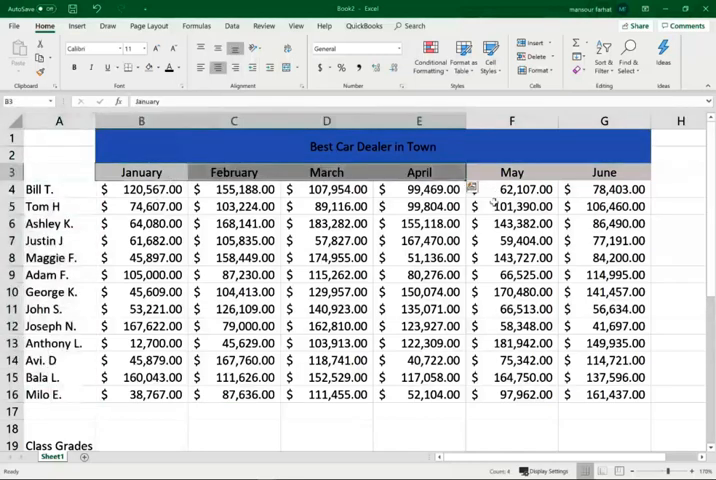
# - Apply a red-yellow-green colour scale to the January–June sales figures in B4:G16
pyautogui.click(512, 206)
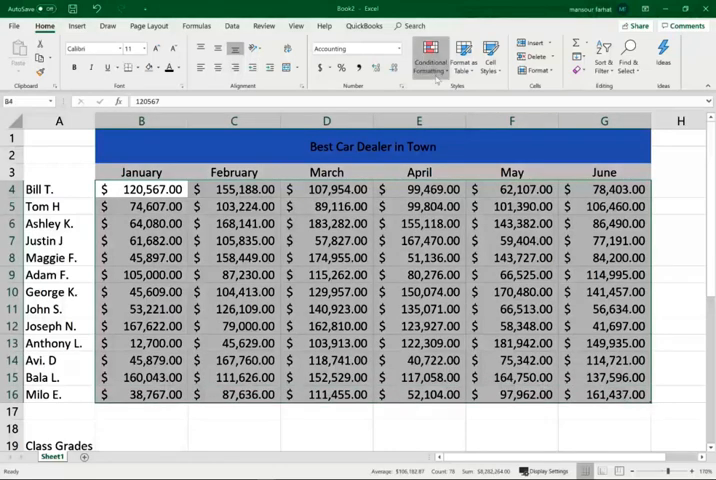
pyautogui.click(430, 52)
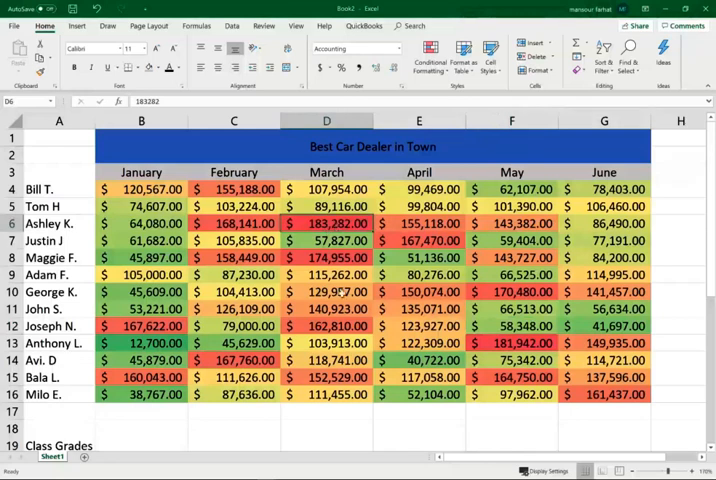
# - Switch the sales figures to a reversed red-yellow-green colour scale preset
pyautogui.click(512, 344)
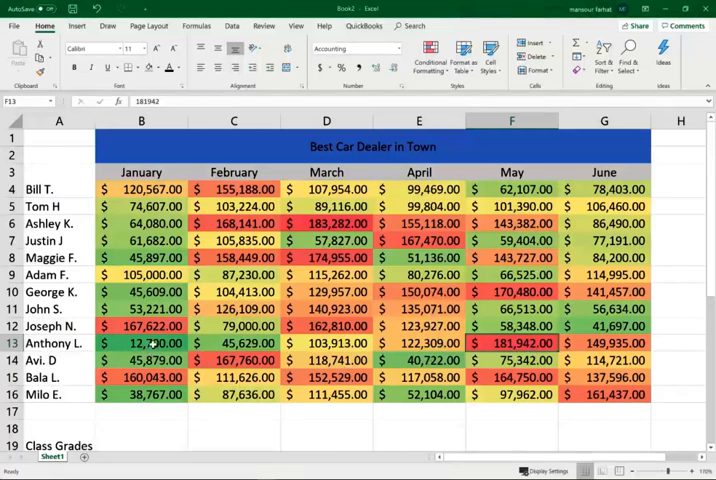
pyautogui.click(140, 344)
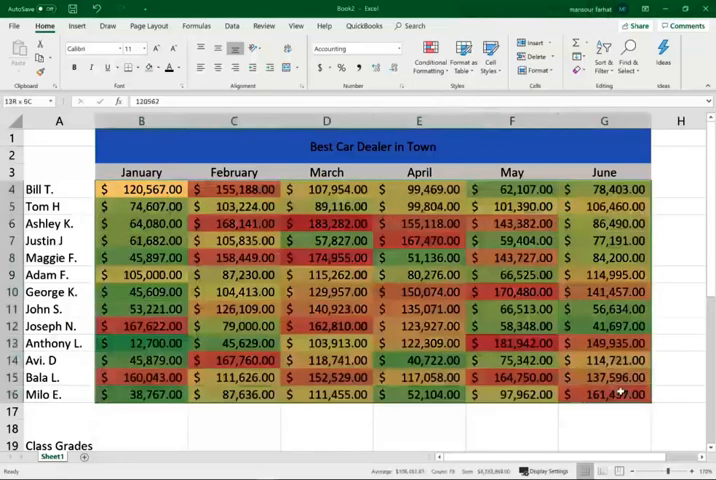
# - Clear the colour scale rules from the selected sales figures
pyautogui.click(430, 56)
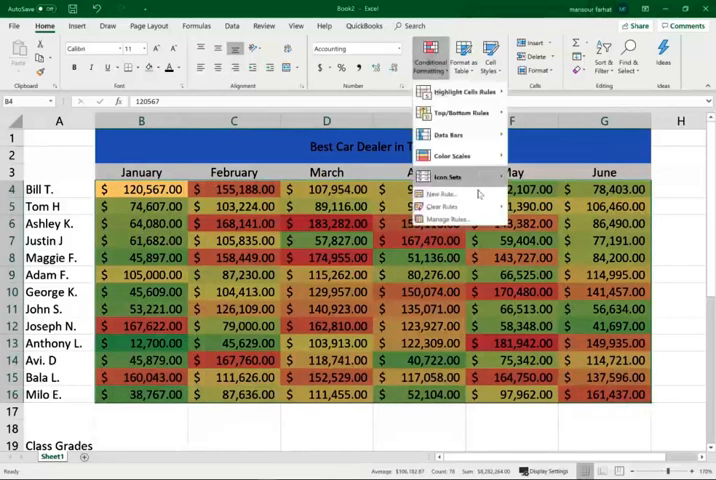
pyautogui.moveTo(442, 206)
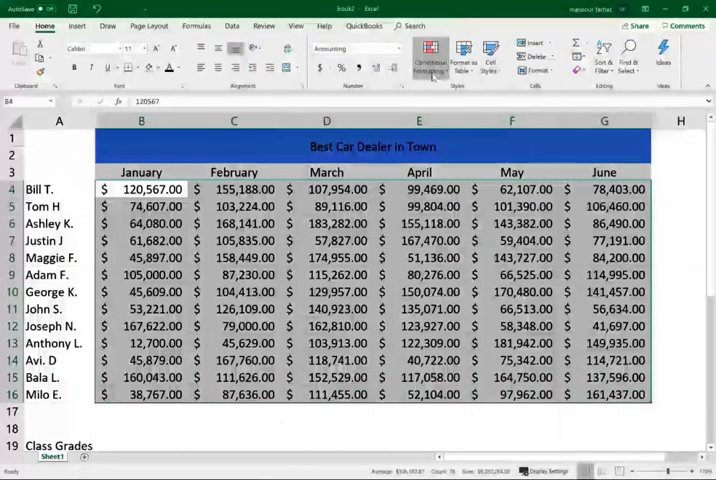
pyautogui.click(430, 56)
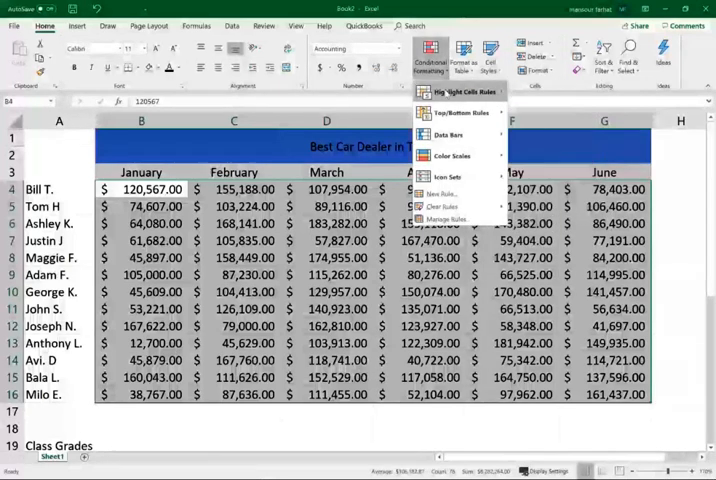
# - Add a Greater Than 160000 rule with Light Red Fill and Dark Red Text
pyautogui.click(460, 92)
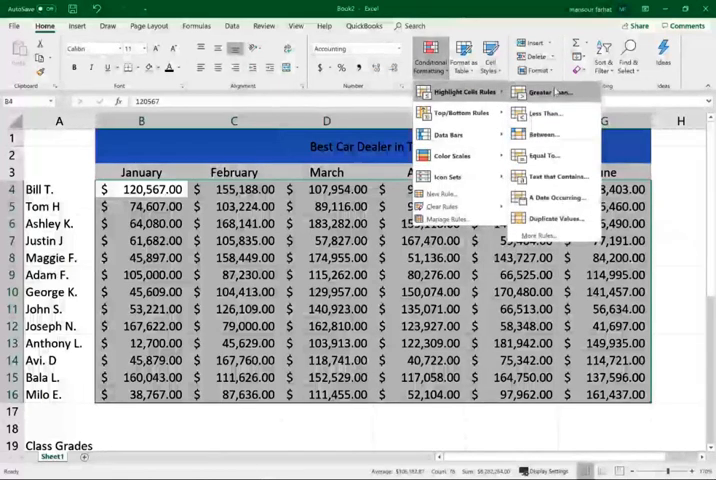
pyautogui.moveTo(548, 112)
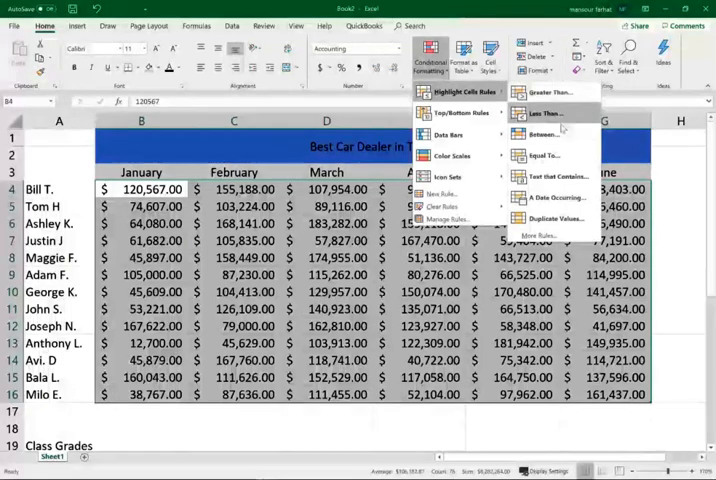
pyautogui.moveTo(552, 156)
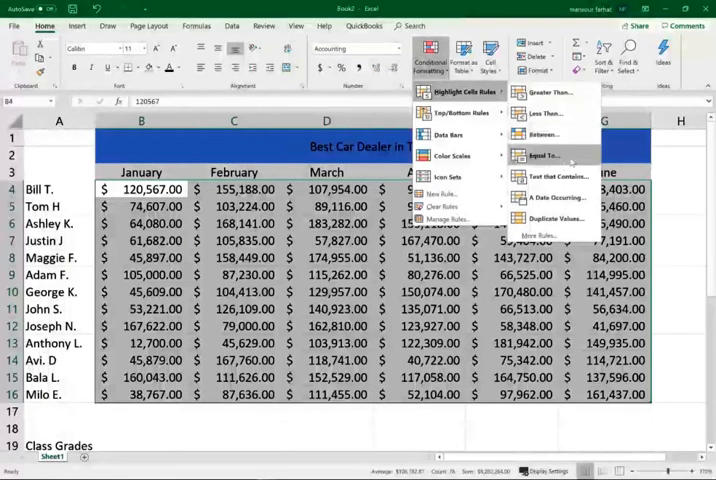
pyautogui.moveTo(556, 176)
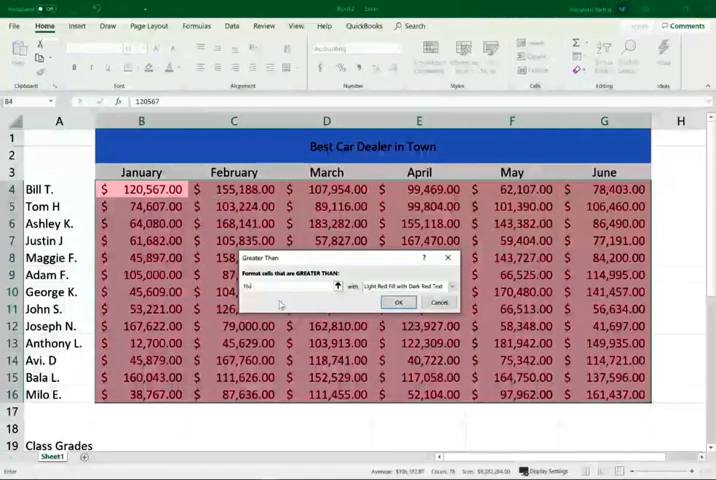
pyautogui.write('160000')
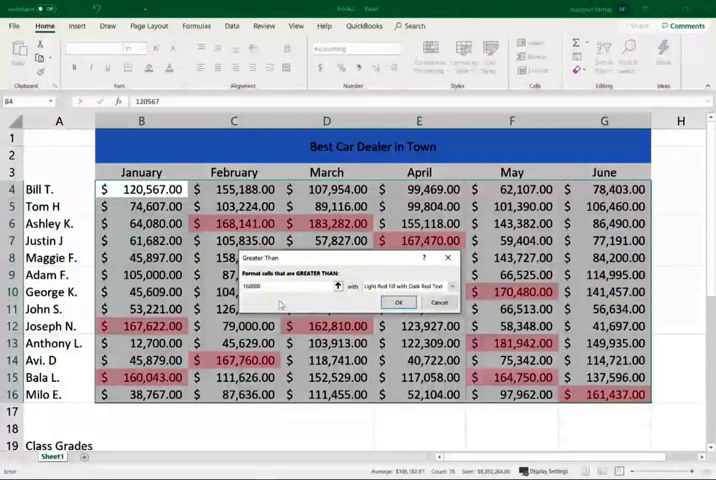
pyautogui.click(398, 302)
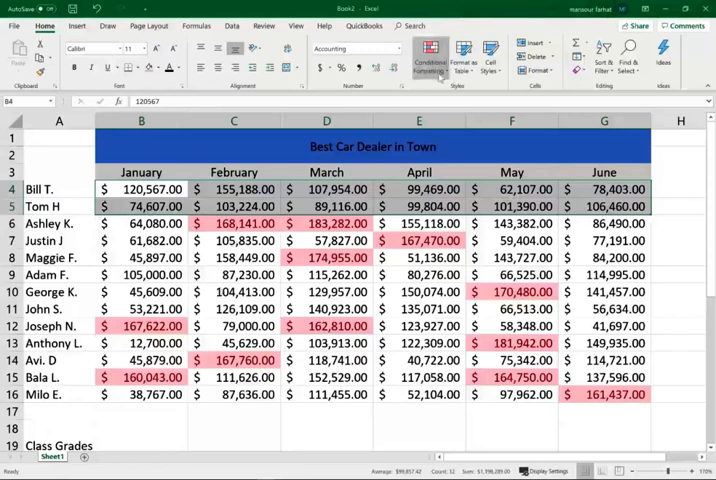
# - Add the three traffic-light circle icon set to the sales figures
pyautogui.click(430, 56)
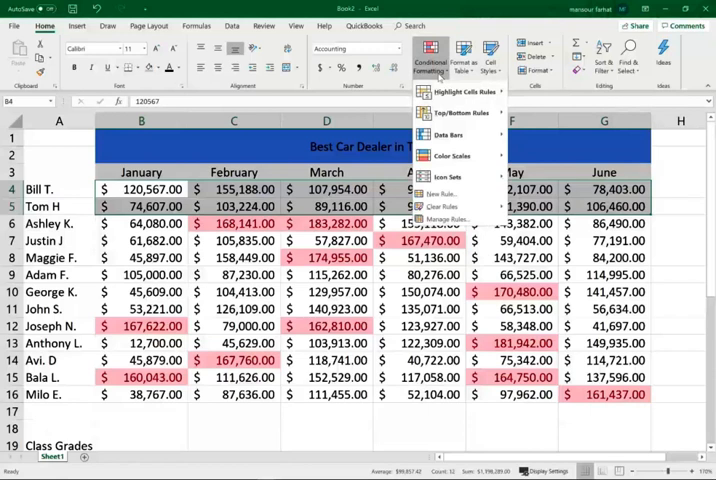
pyautogui.moveTo(448, 136)
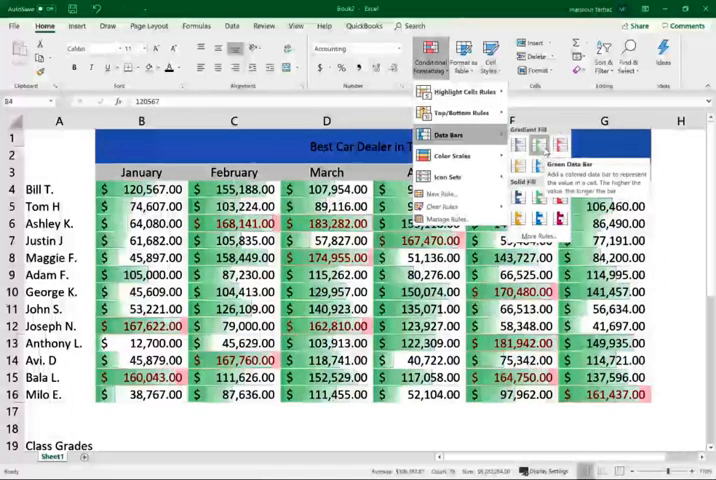
pyautogui.moveTo(452, 156)
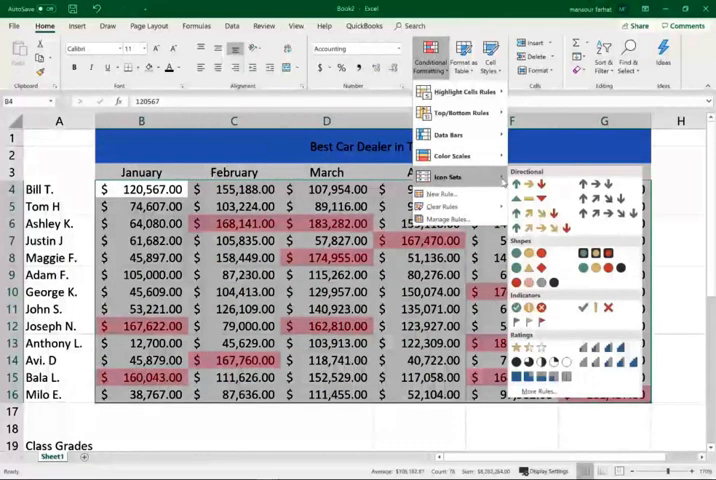
pyautogui.click(534, 252)
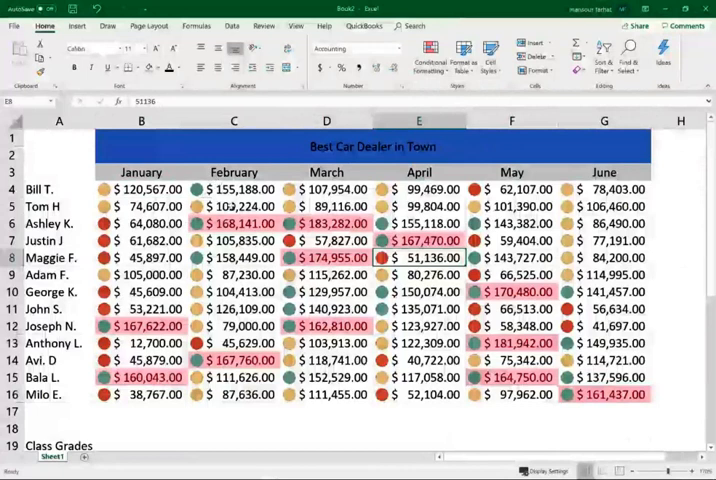
# - Select B4:G16 and show the Clear Rules choices under Conditional Formatting
pyautogui.click(234, 360)
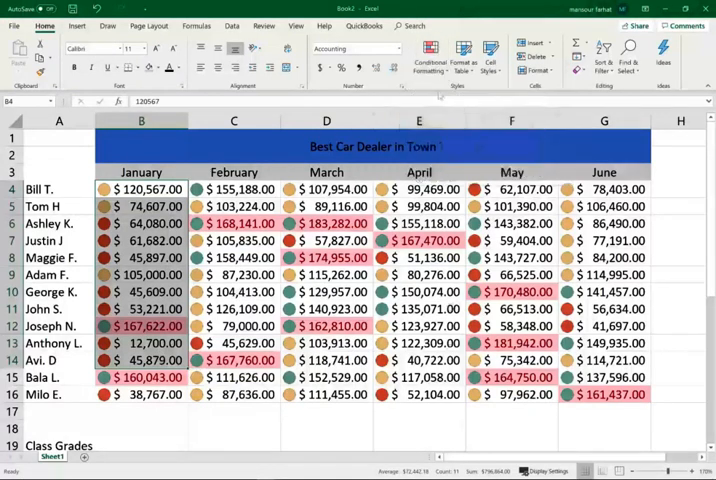
pyautogui.click(430, 52)
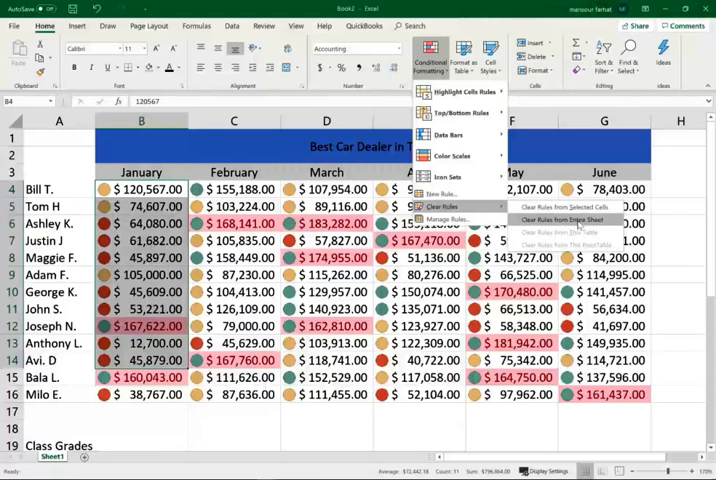
# - Delete all rules in Manage Rules so the sales table is plain again
pyautogui.click(448, 220)
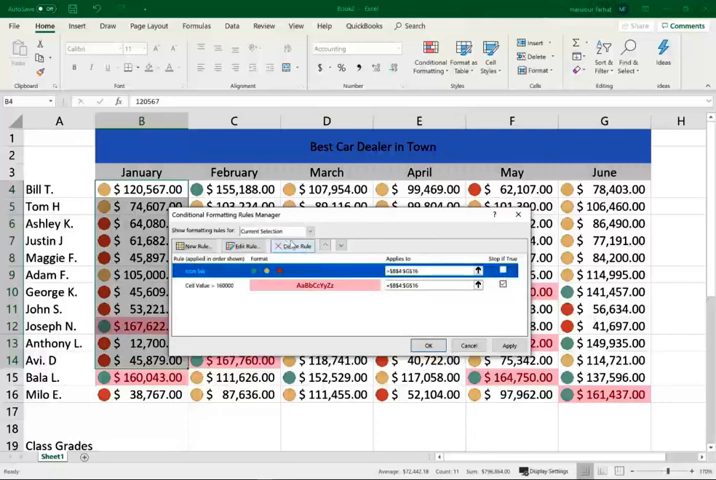
pyautogui.click(300, 246)
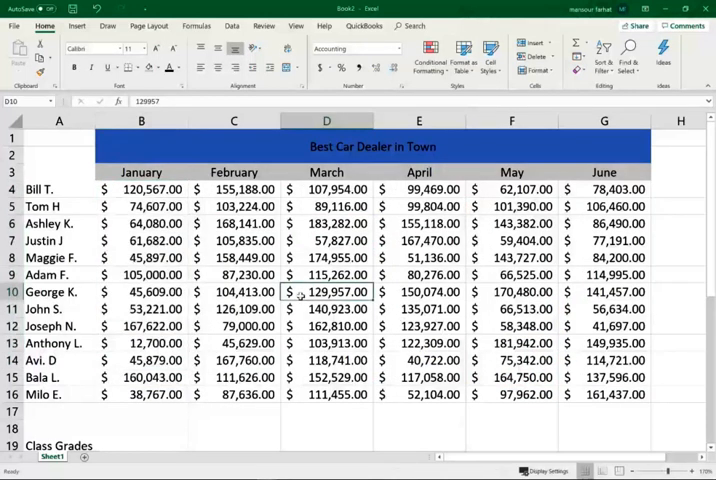
# - Apply a Top 10% rule with Light Red Fill to the class grades in B20:B32
pyautogui.scroll(-3)
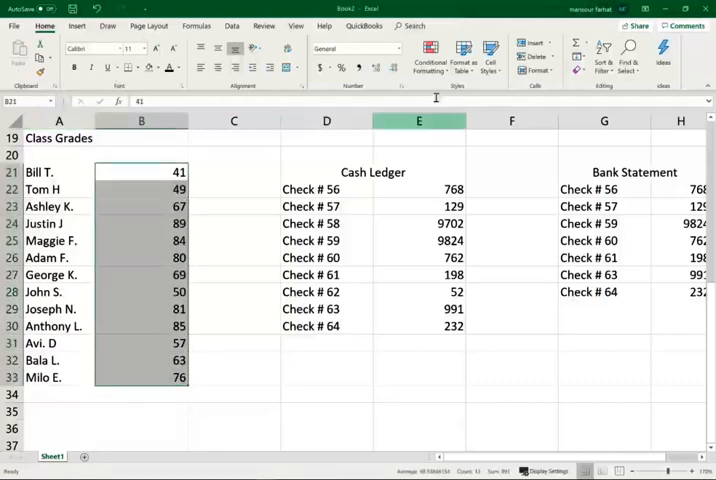
pyautogui.click(430, 56)
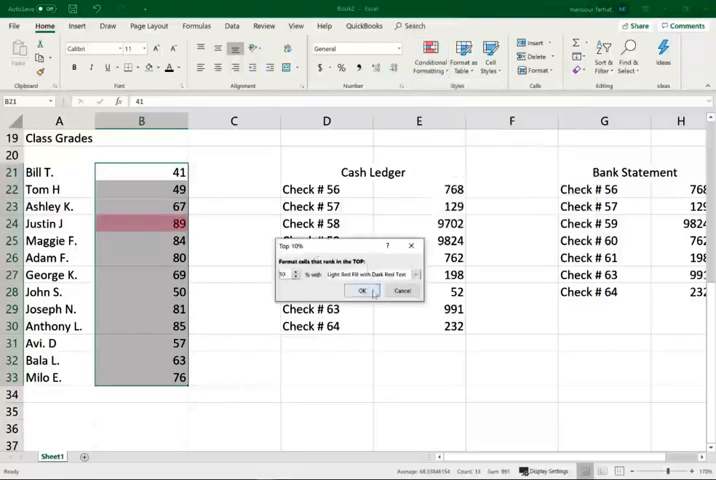
pyautogui.click(362, 290)
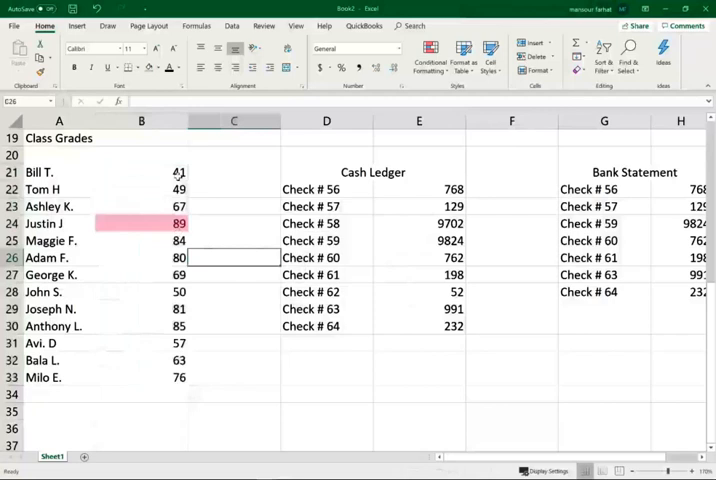
pyautogui.moveTo(140, 172); pyautogui.dragTo(140, 376)
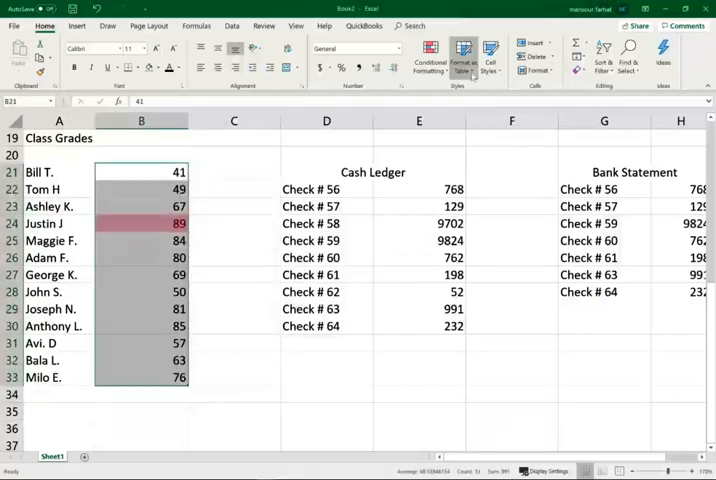
# - Apply a Bottom 10% rule with a custom red font colour to the class grades
pyautogui.click(430, 56)
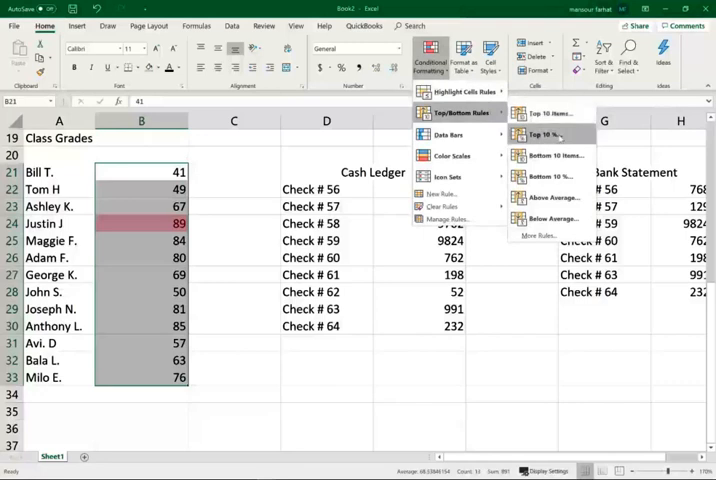
pyautogui.click(540, 176)
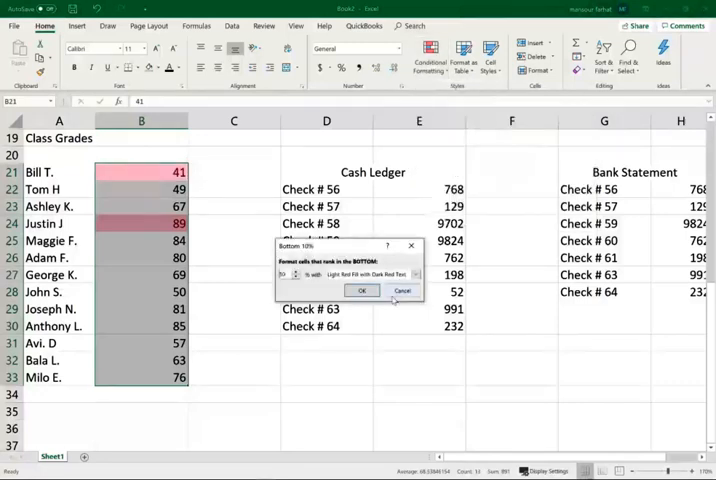
pyautogui.click(416, 274)
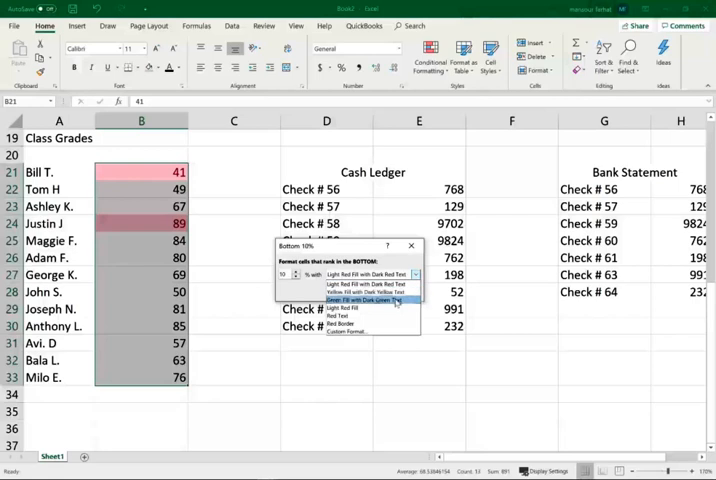
pyautogui.moveTo(344, 308)
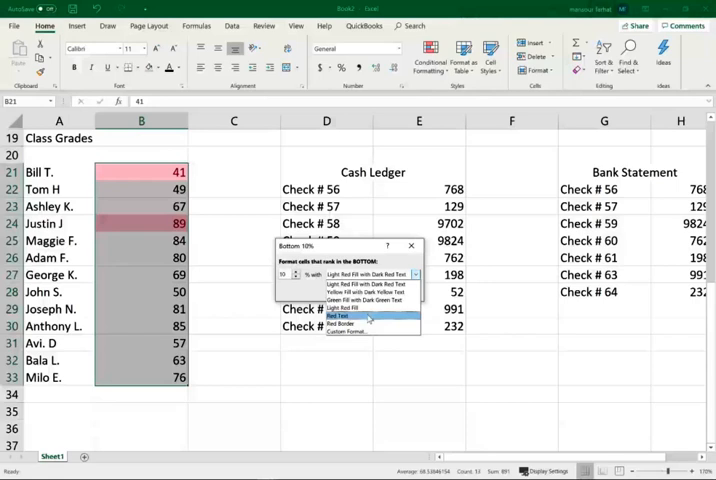
pyautogui.click(340, 332)
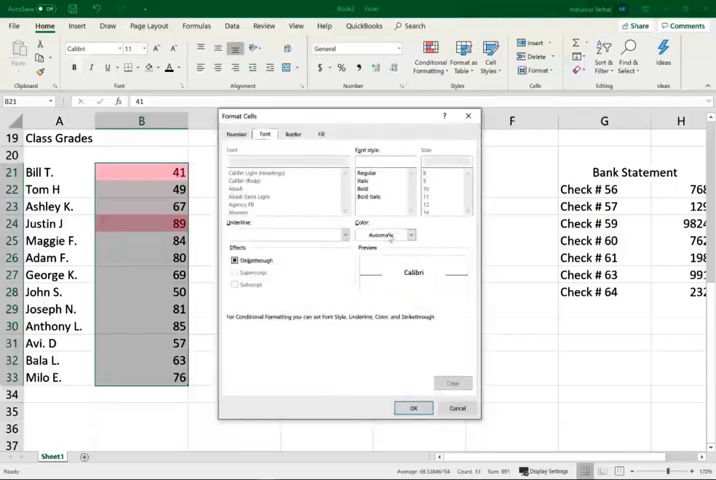
pyautogui.click(412, 234)
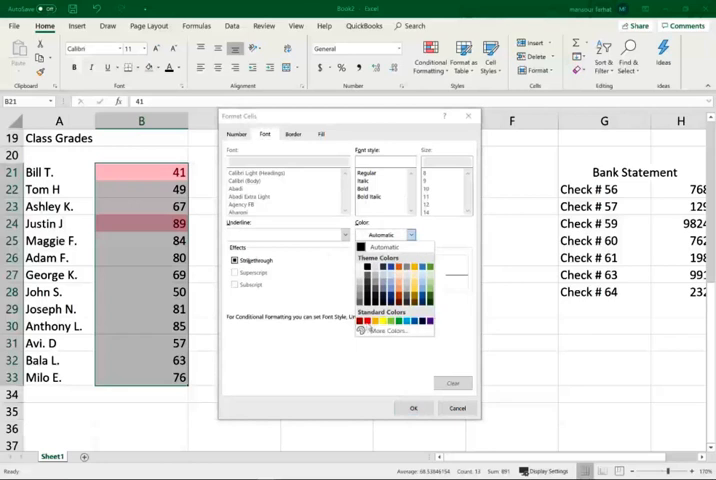
pyautogui.click(360, 320)
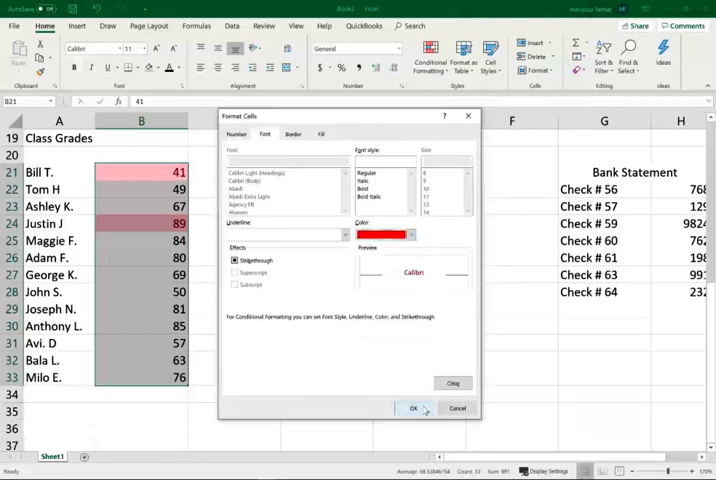
pyautogui.click(412, 408)
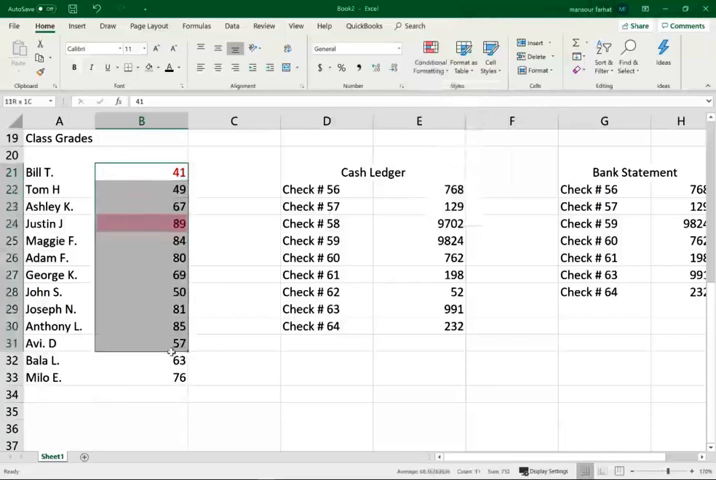
# - Add the three-coloured circles icon set beside the class grades in B20:B32
pyautogui.click(430, 56)
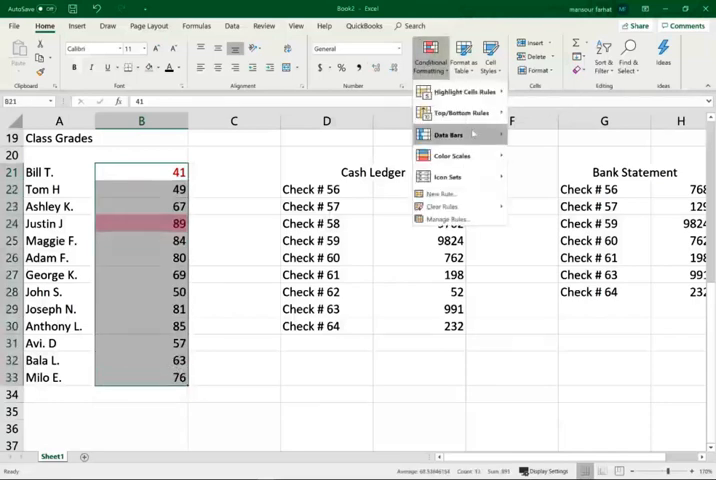
pyautogui.moveTo(452, 156)
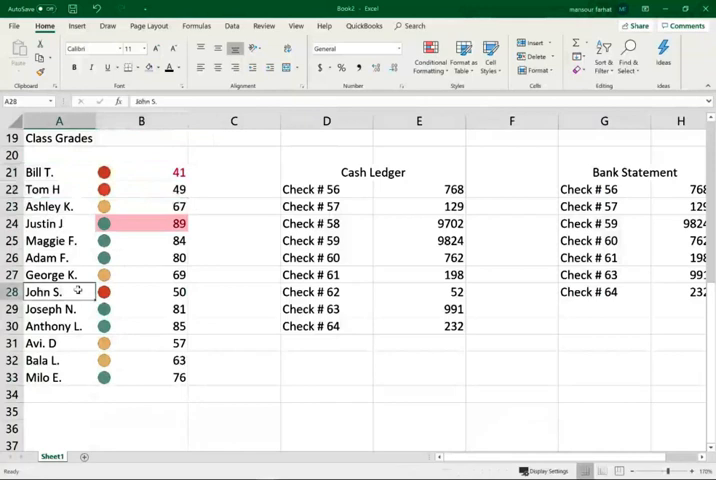
pyautogui.click(60, 274)
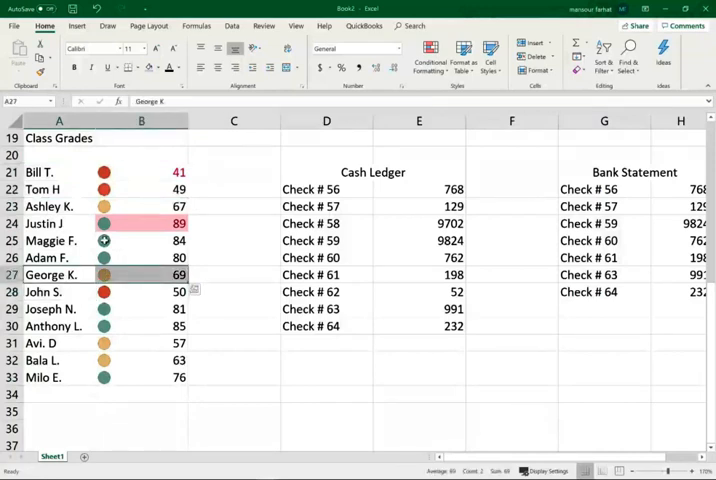
pyautogui.click(60, 206)
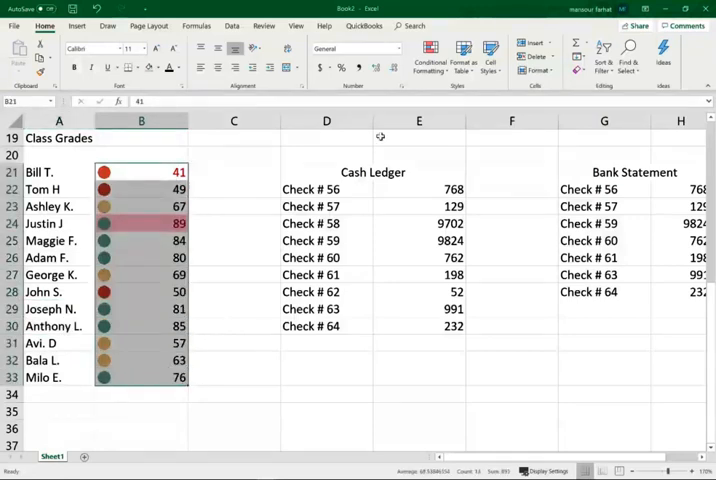
pyautogui.moveTo(462, 56)
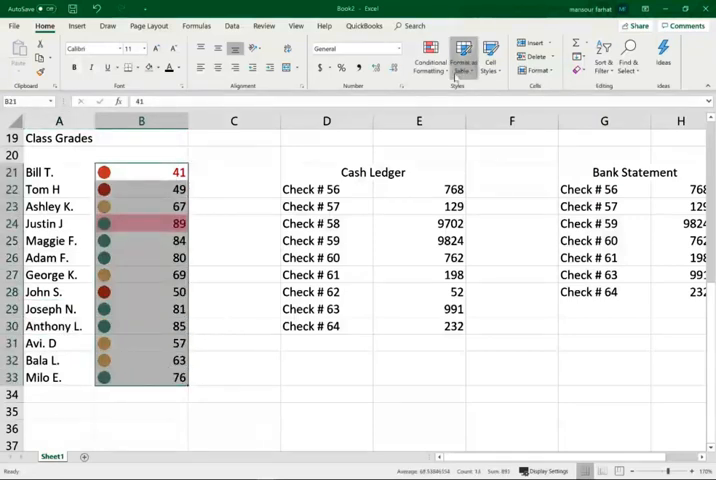
pyautogui.click(428, 58)
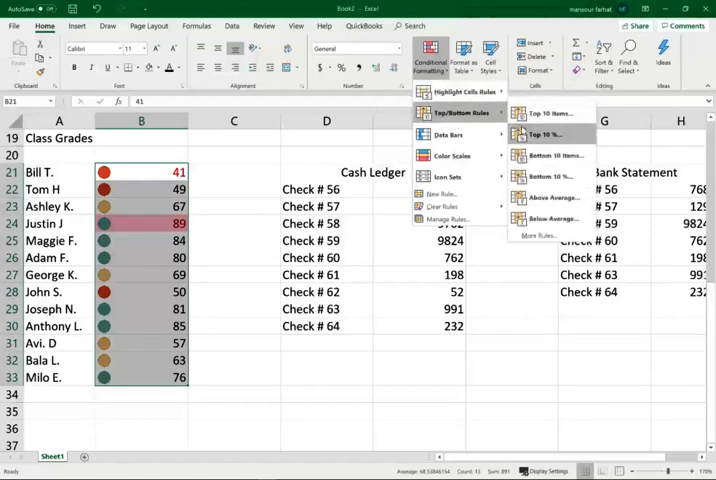
pyautogui.moveTo(552, 196)
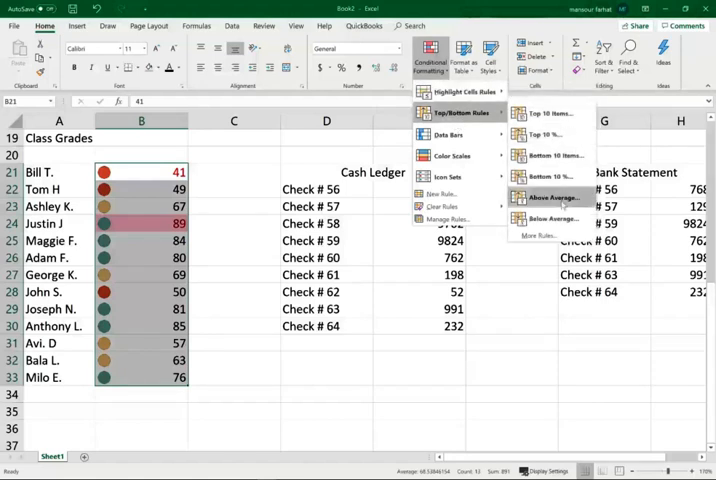
pyautogui.click(552, 196)
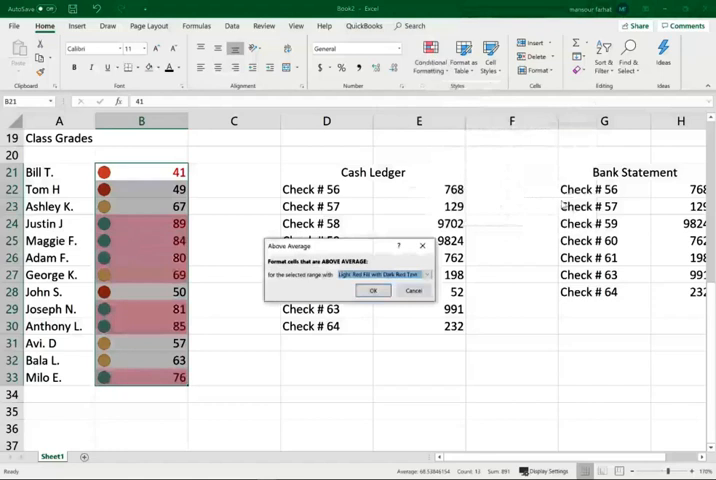
pyautogui.click(424, 276)
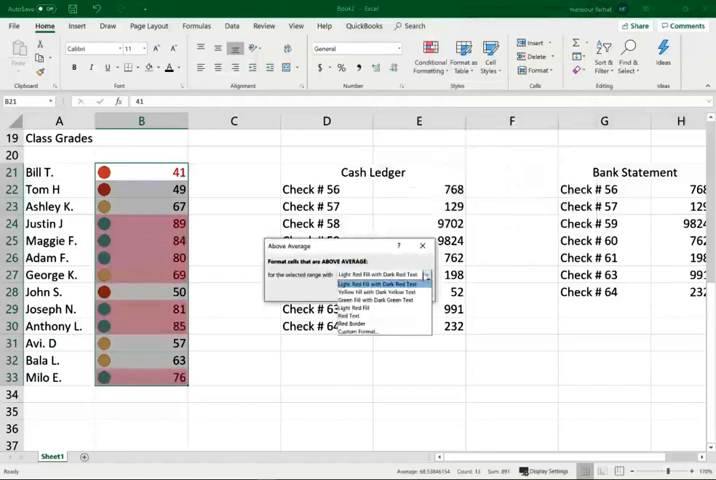
pyautogui.click(356, 330)
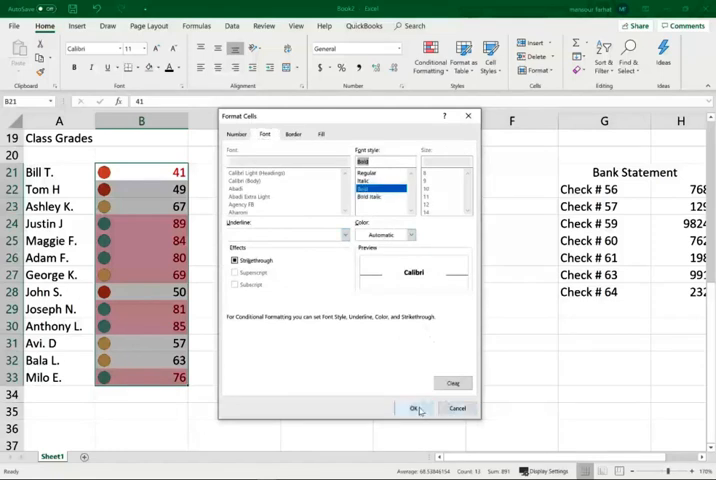
pyautogui.click(416, 408)
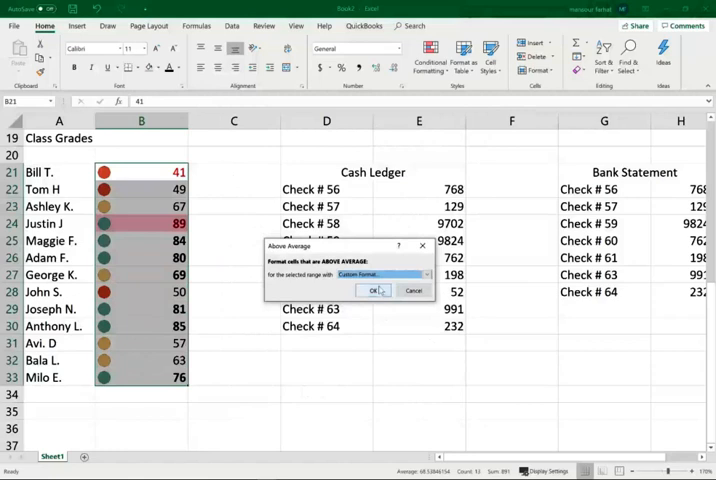
pyautogui.click(374, 290)
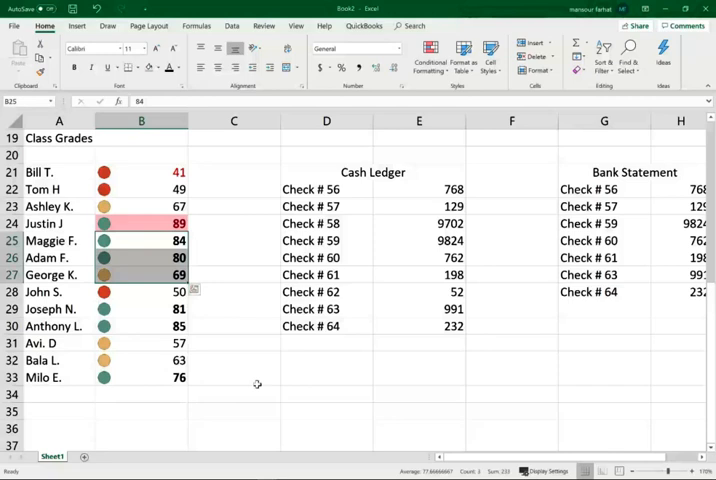
pyautogui.click(140, 274)
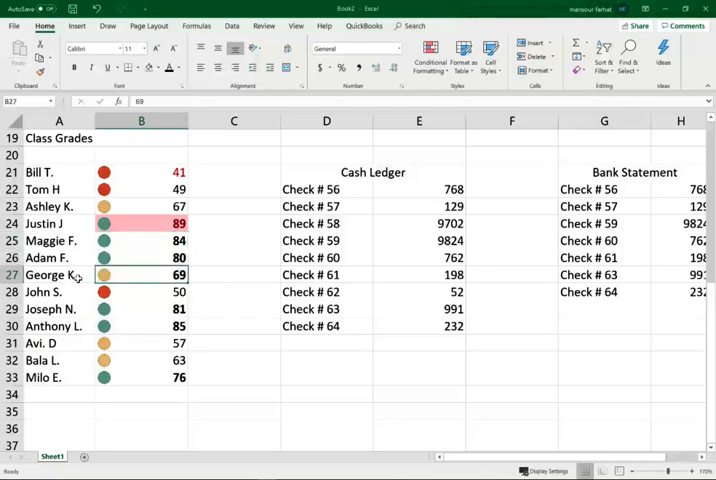
pyautogui.moveTo(220, 420)
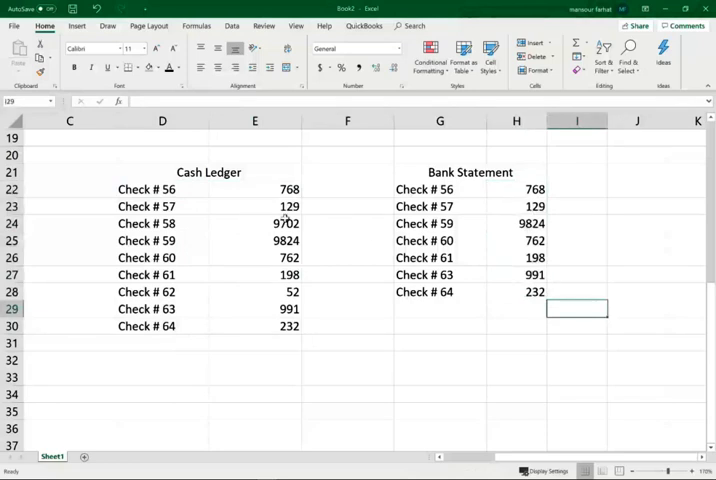
pyautogui.moveTo(260, 188)
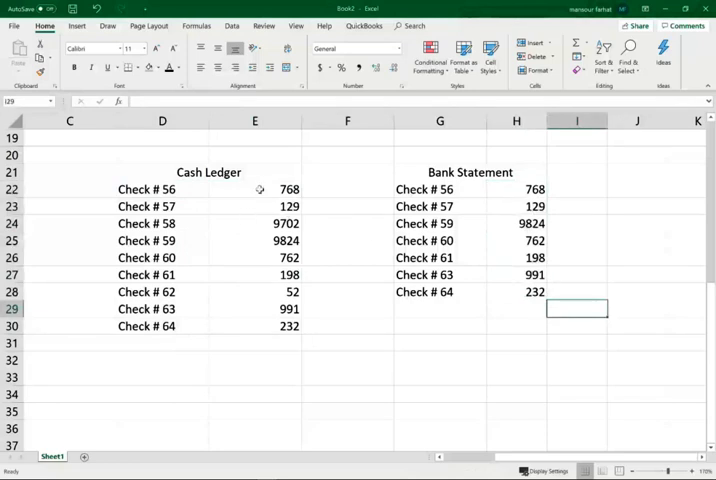
# - Select the check amounts in the cash ledger E22:E30 and bank statement H22:H28 together
pyautogui.moveTo(254, 188); pyautogui.dragTo(254, 326)
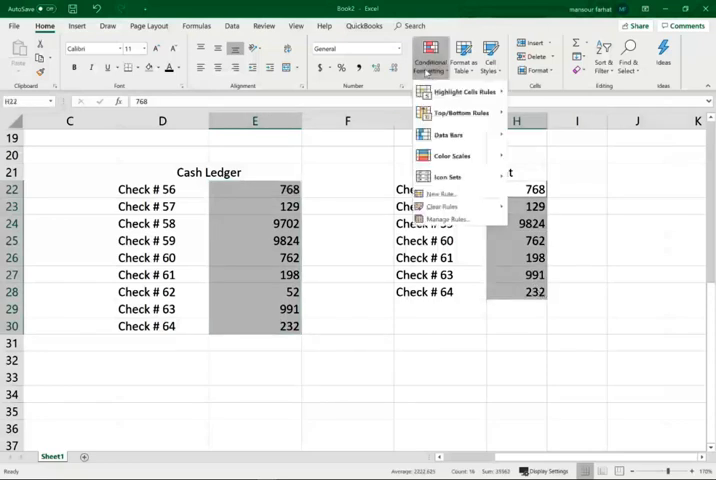
# - Apply a Duplicate Values rule set to Unique so unmatched ledger amounts show light red
pyautogui.click(460, 92)
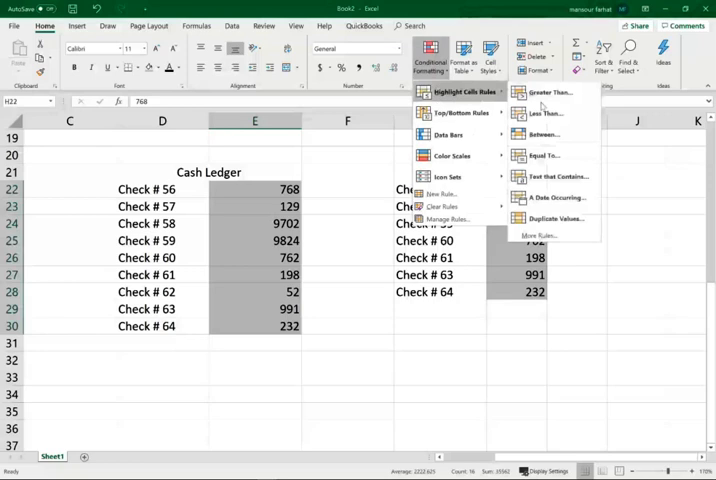
pyautogui.moveTo(552, 218)
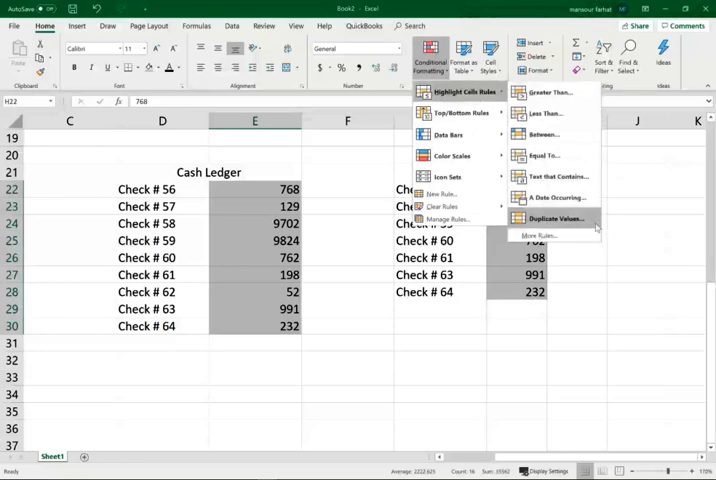
pyautogui.click(556, 218)
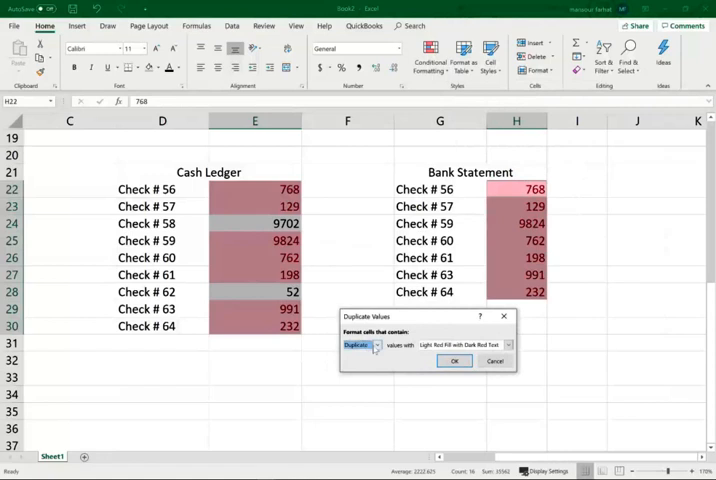
pyautogui.click(372, 344)
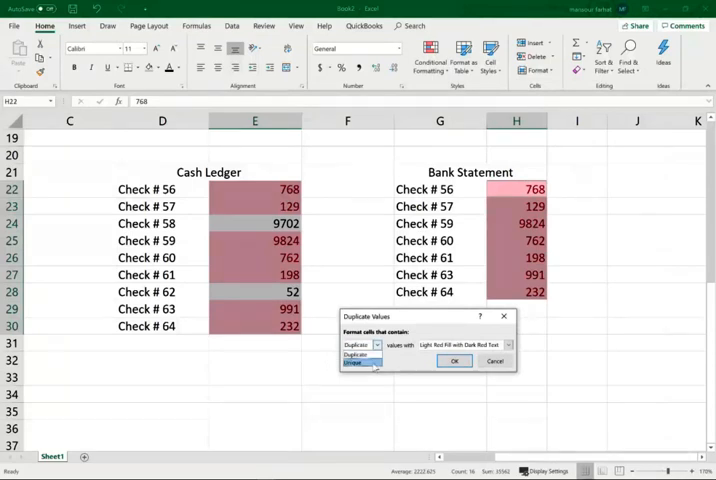
pyautogui.click(452, 360)
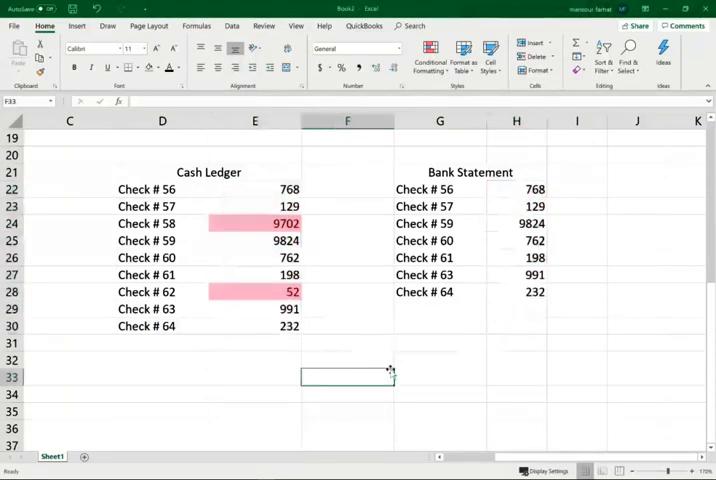
# - Review the red-flagged entries for Check #58 (9702) and Check #62 (52) and reselect the ledger amounts
pyautogui.click(162, 224)
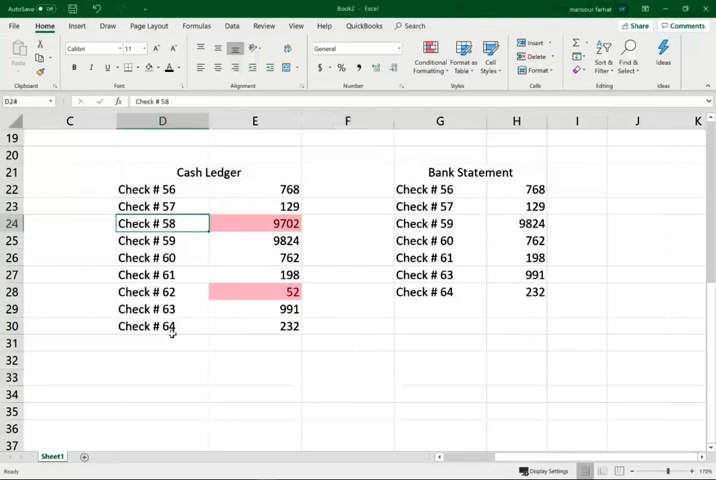
pyautogui.click(162, 292)
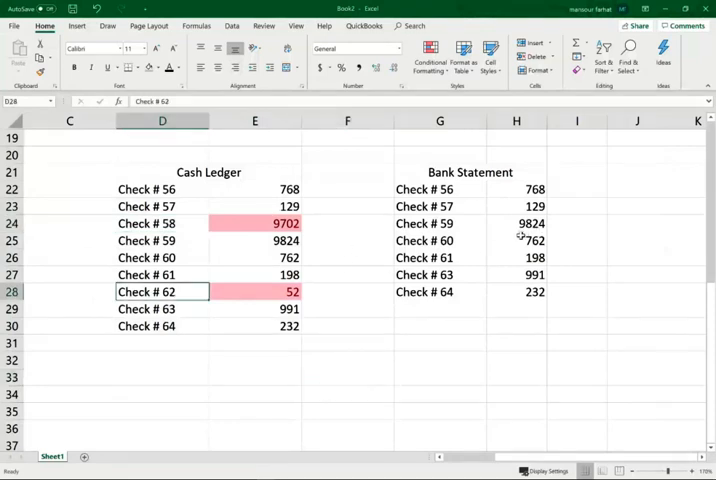
pyautogui.click(160, 224)
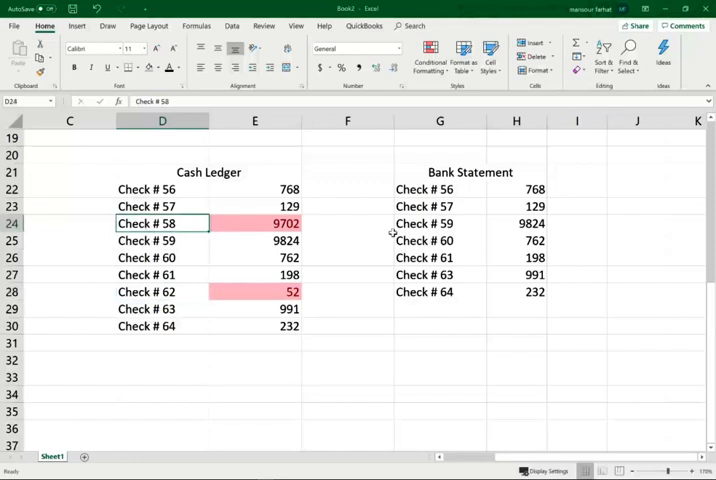
pyautogui.moveTo(440, 188); pyautogui.dragTo(516, 292)
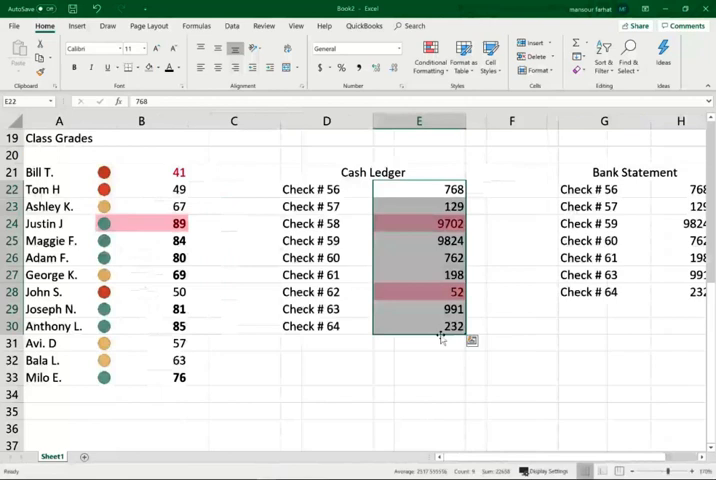
pyautogui.click(432, 56)
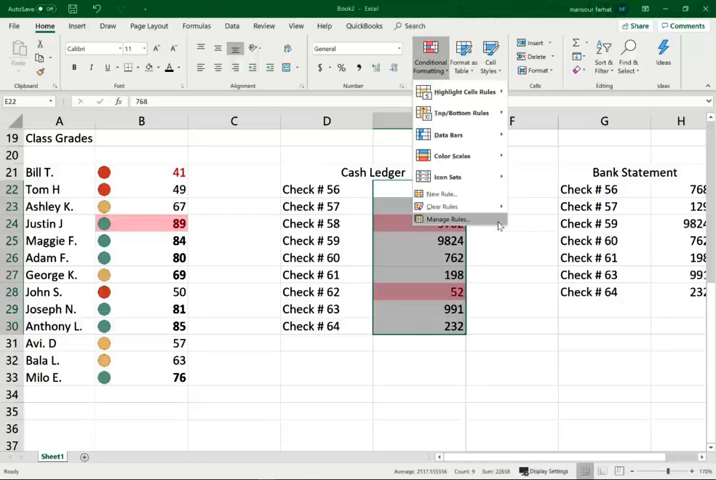
pyautogui.click(452, 218)
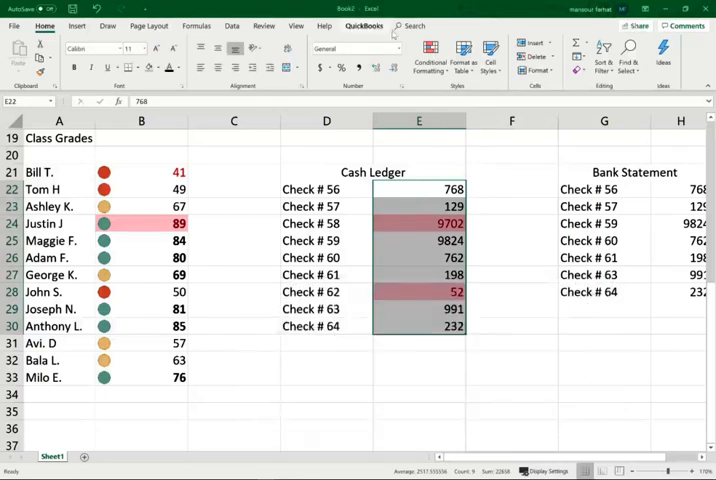
pyautogui.click(430, 56)
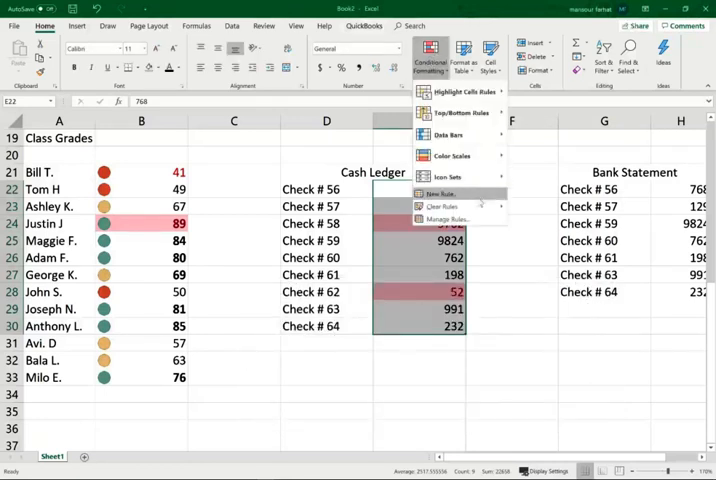
pyautogui.click(440, 192)
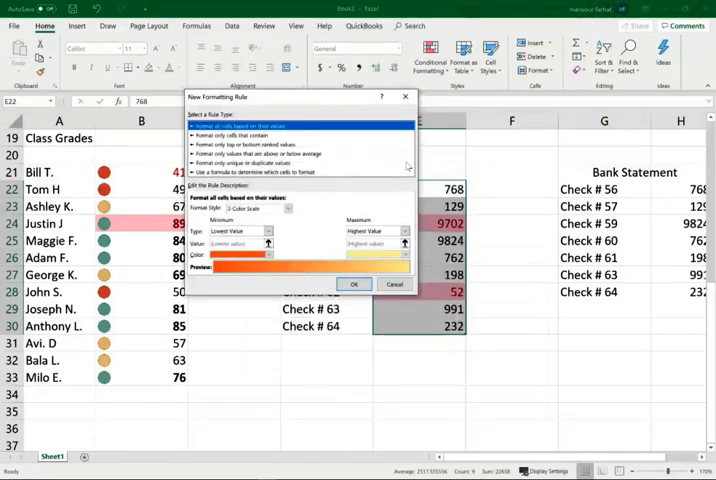
pyautogui.moveTo(280, 190)
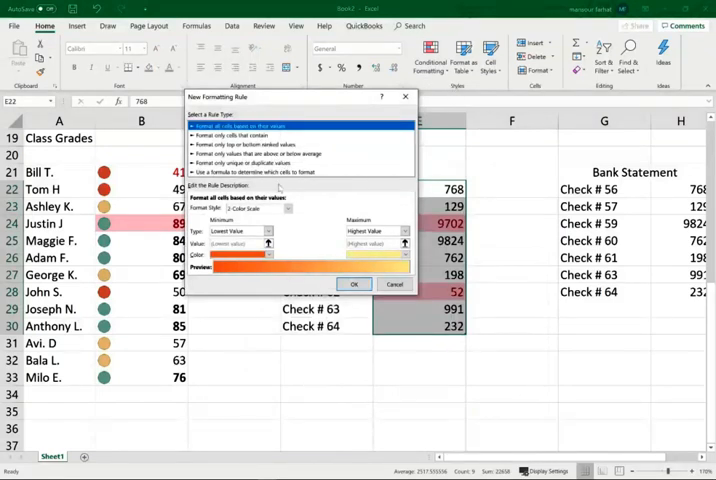
pyautogui.click(280, 172)
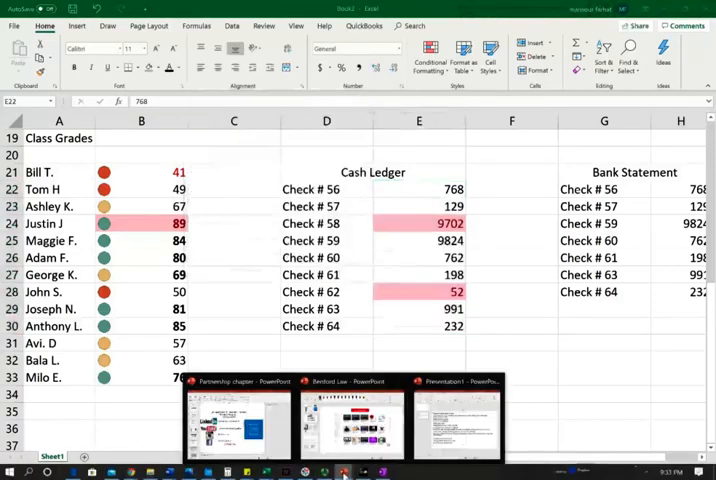
# - Switch to the PowerPoint slideshow and go back to its opening title slide
pyautogui.click(348, 424)
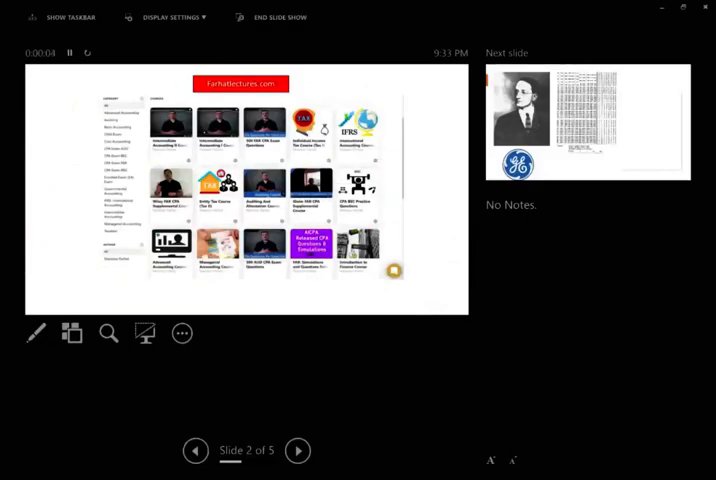
pyautogui.click(196, 450)
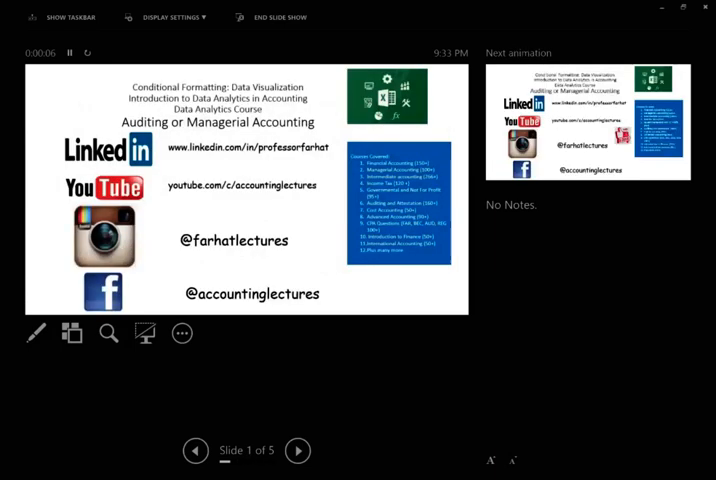